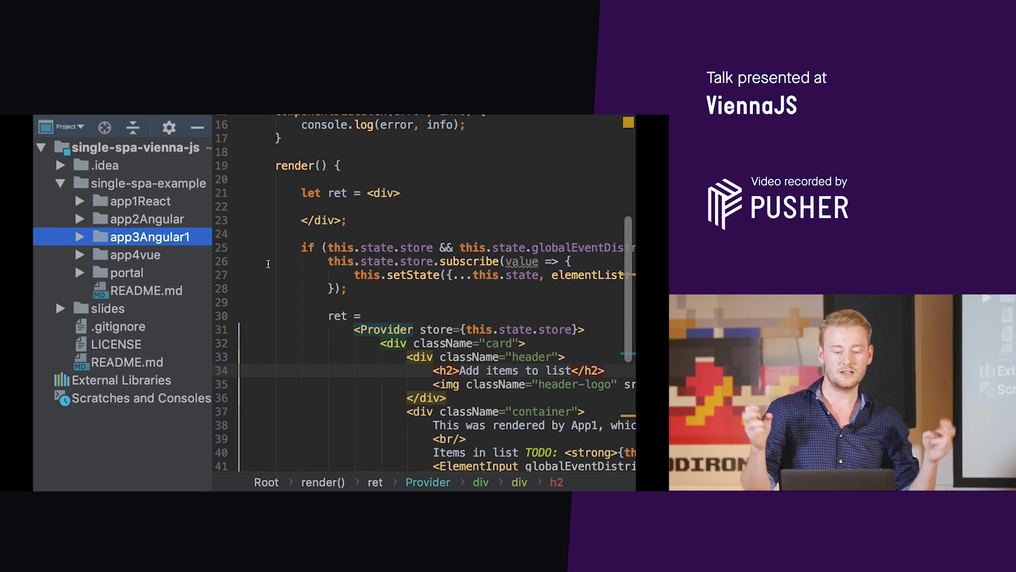
Step: Expand portal > src in the Project tree and open portal.js
left_click(135, 254)
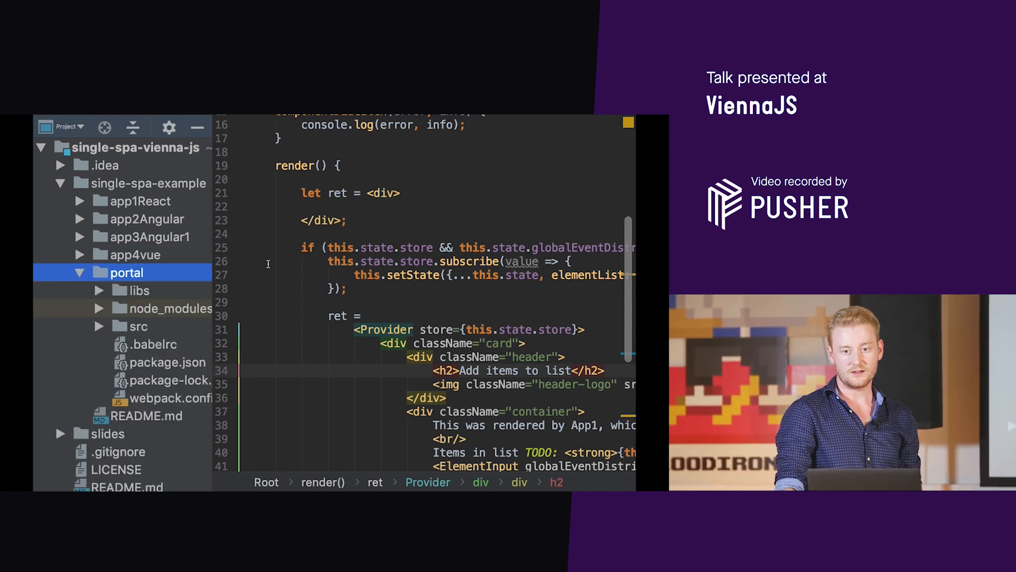
left_click(139, 326)
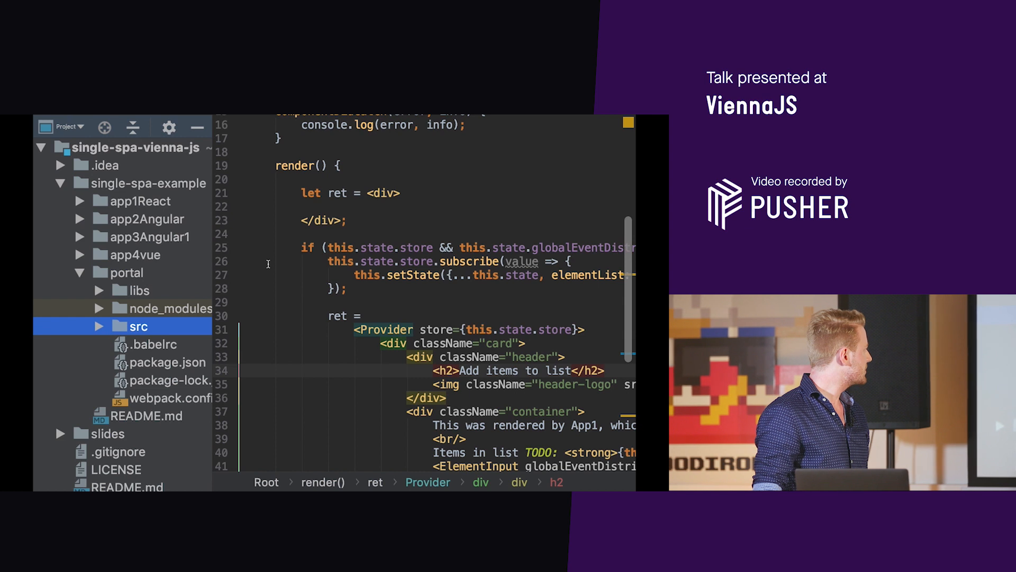
left_click(98, 325)
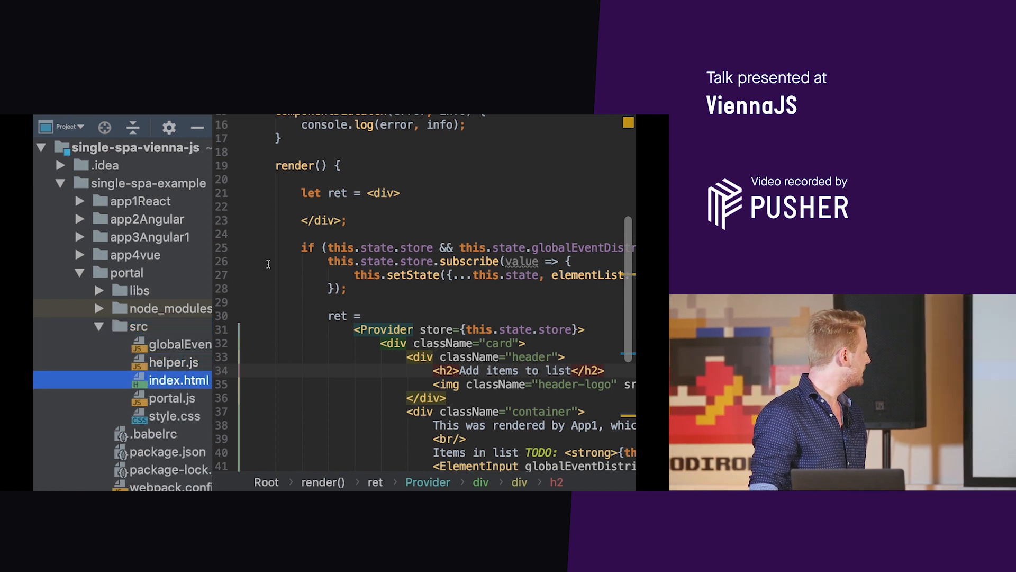
left_click(170, 398)
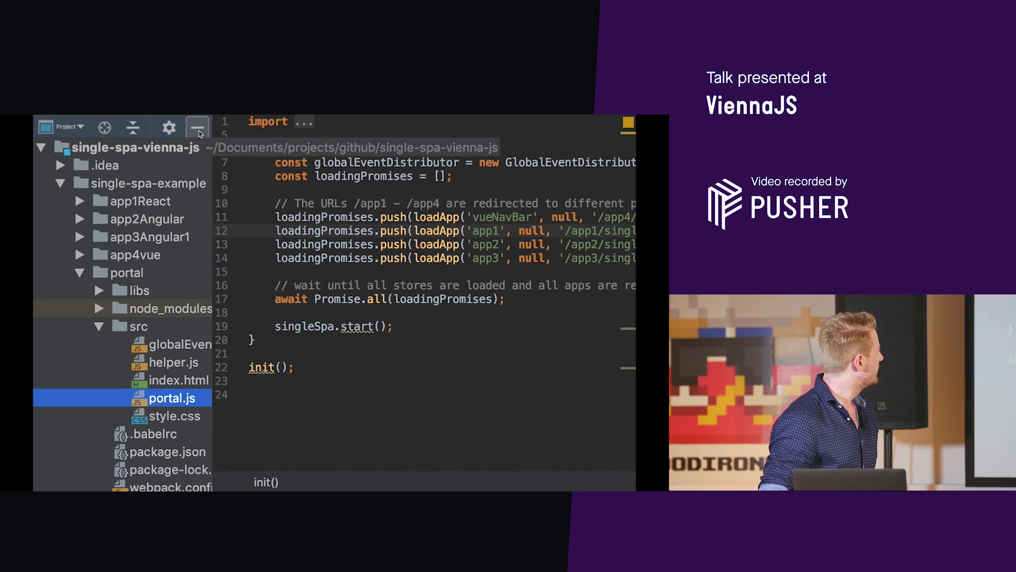
Step: Hide the Project panel and navigate to the loadApp function declaration
left_click(197, 127)
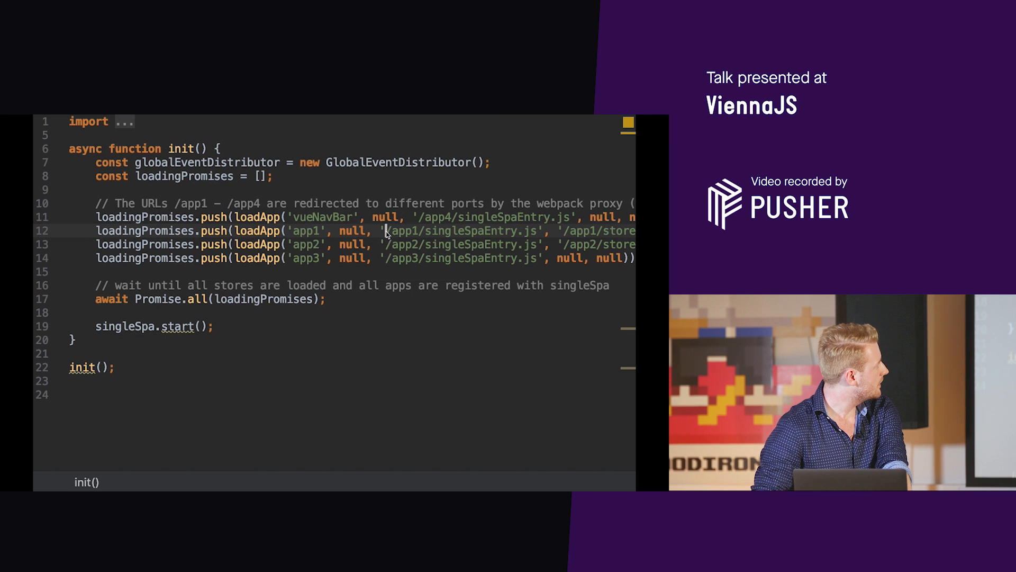
left_click_drag(389, 230, 537, 230)
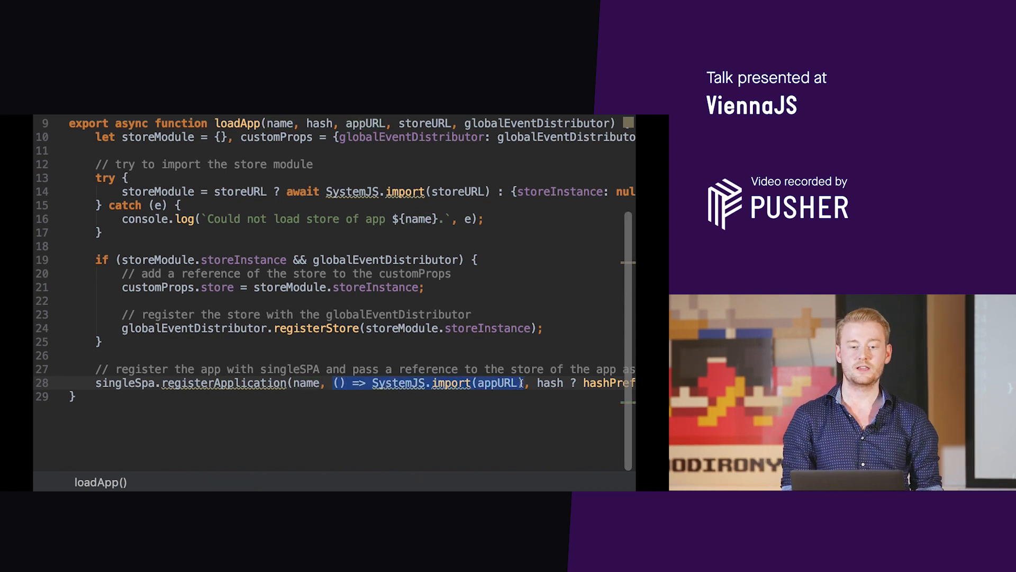
Step: Scroll line 28 sideways to read the full registerApplication call in loadApp
scroll("right", 3)
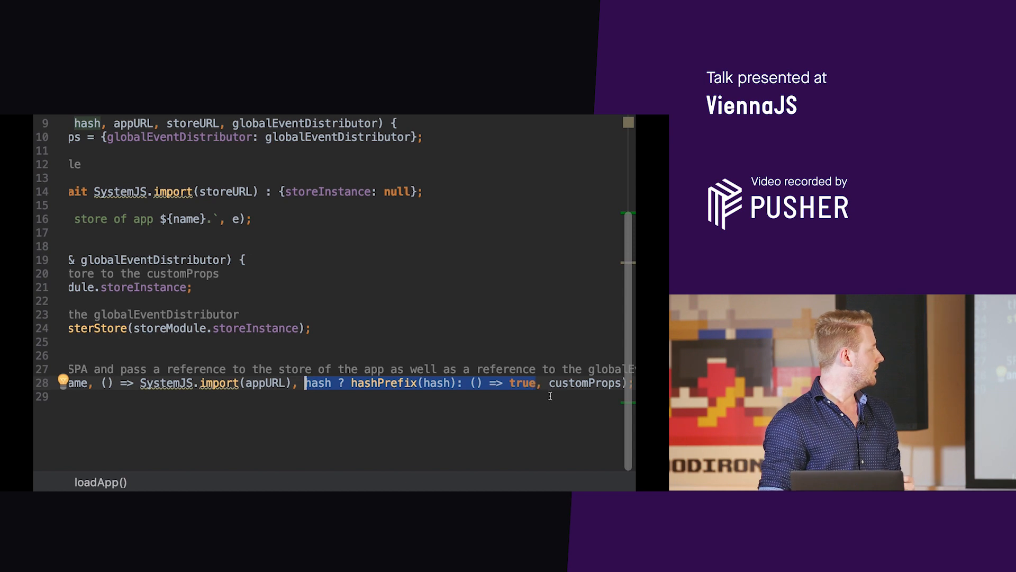
scroll("right", 3)
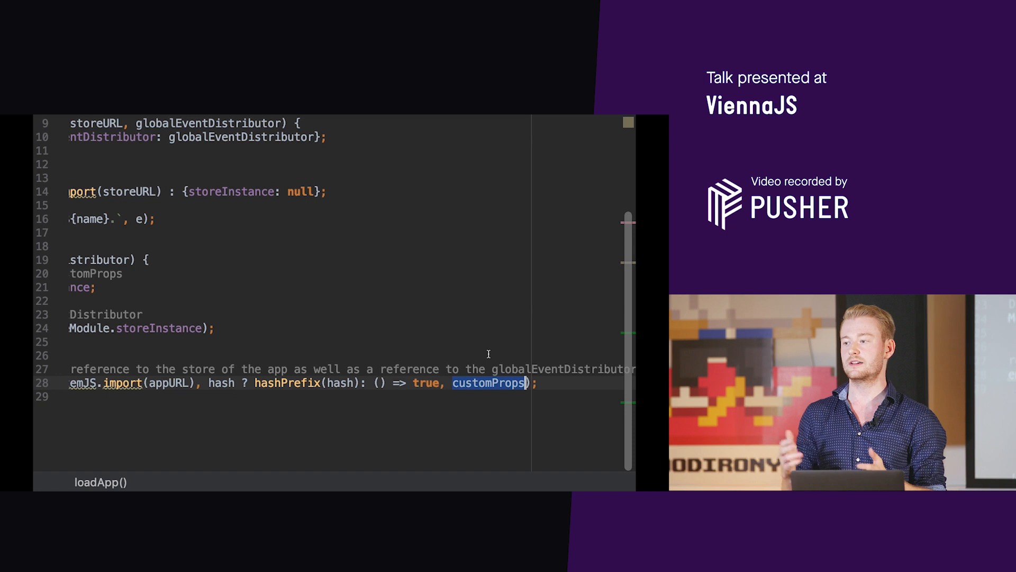
scroll("left", 3)
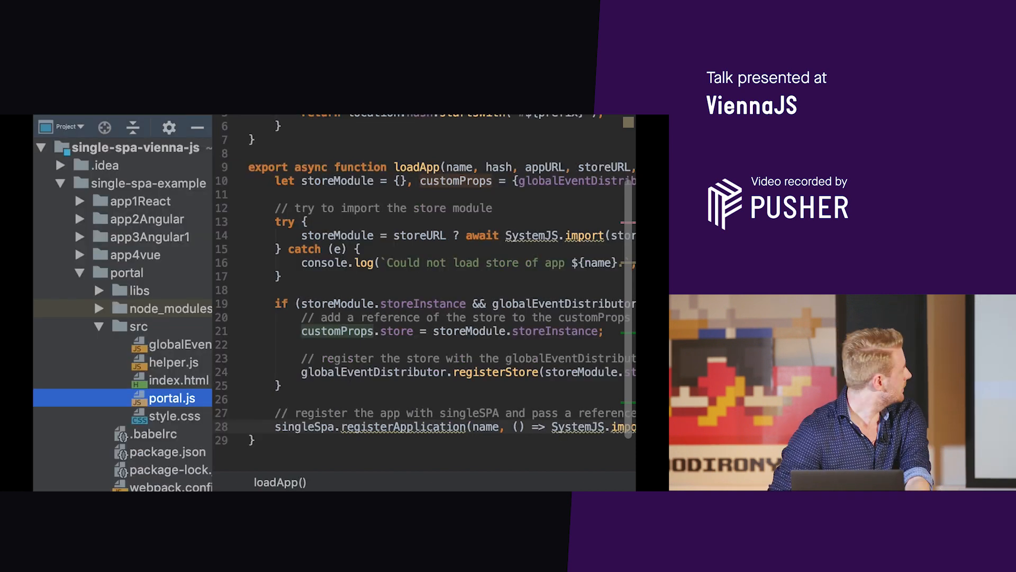
Step: Expand app2Angular > src and open the Angular app's singleSpaEntry file
left_click(146, 218)
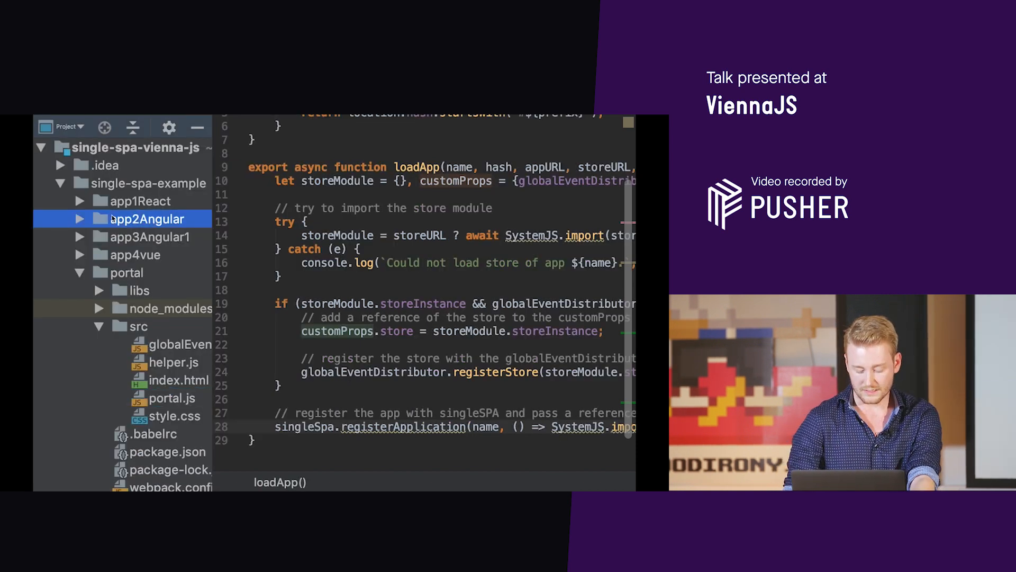
left_click(78, 218)
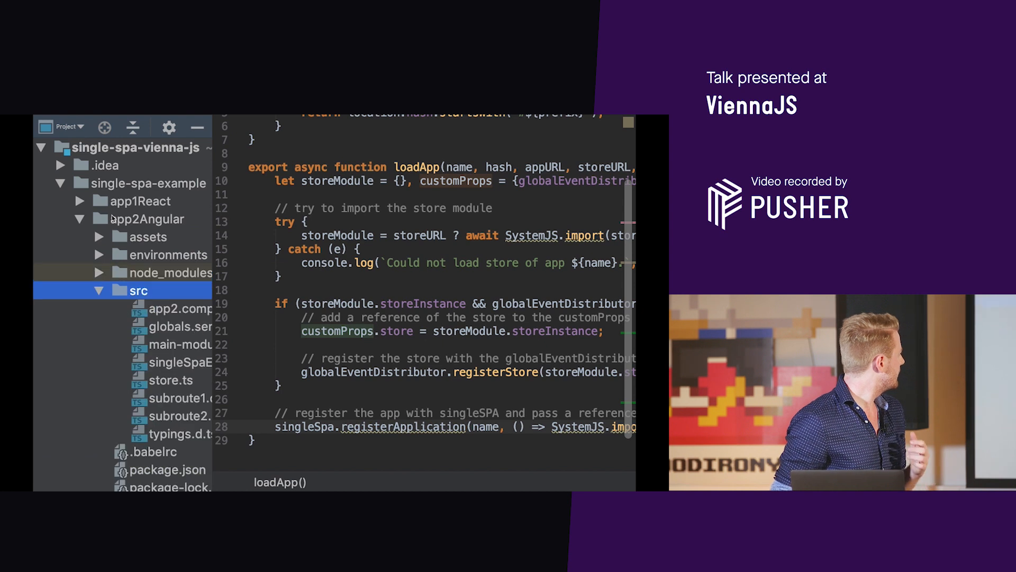
left_click(170, 380)
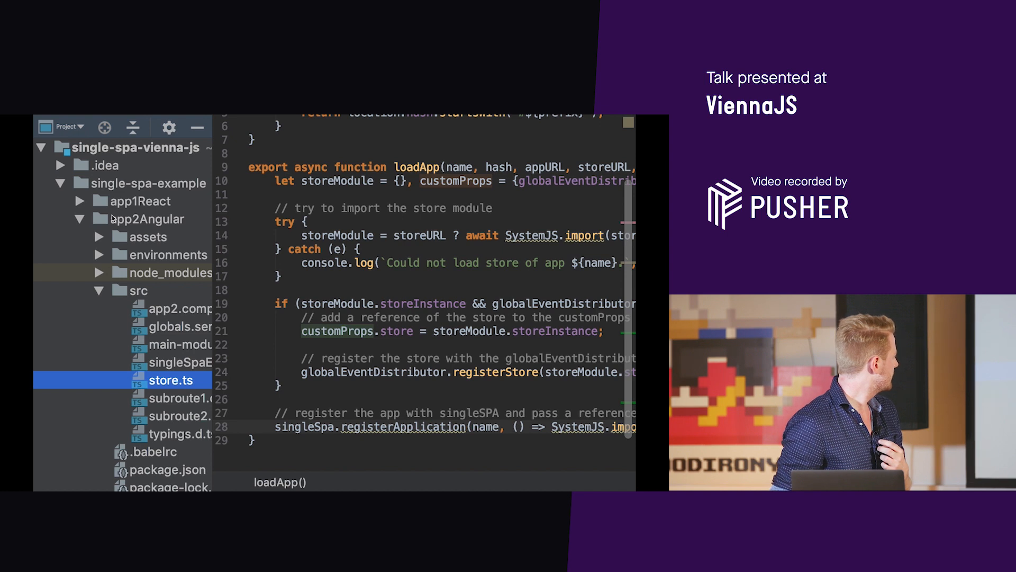
left_click(172, 362)
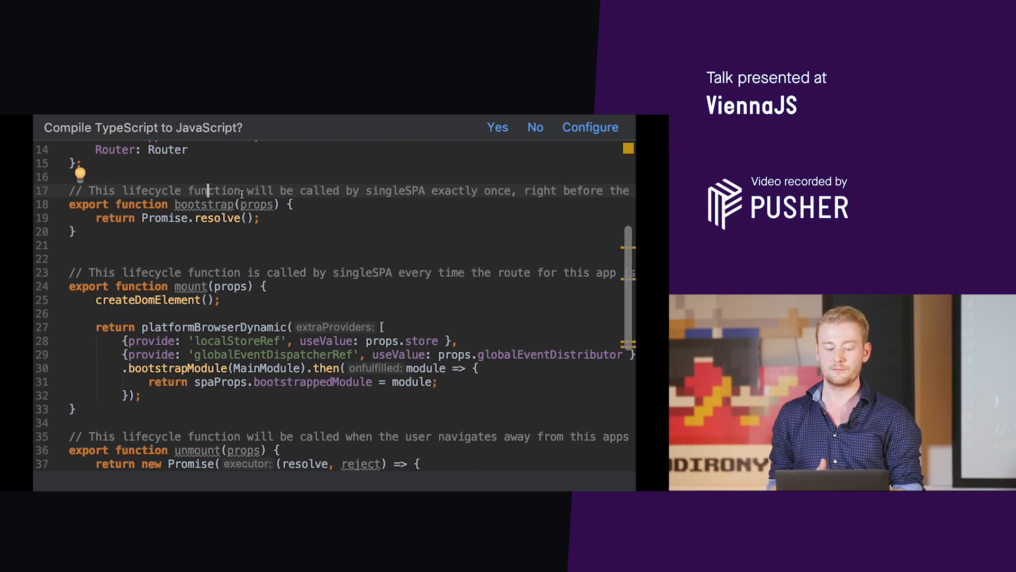
scroll("down", 3)
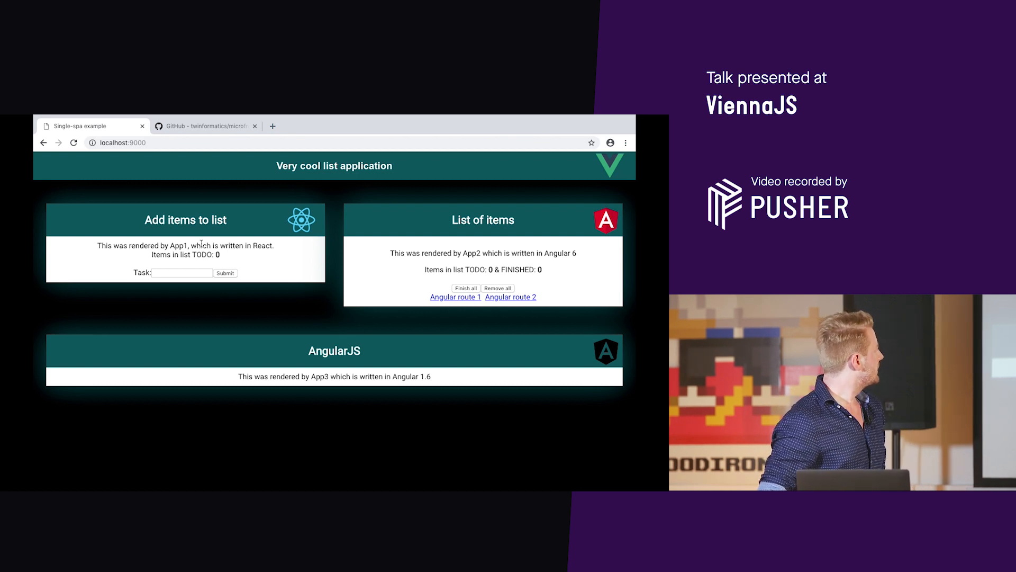
Step: Enter 'item 2' in the Task field and submit it as a new to-do
left_click(182, 273)
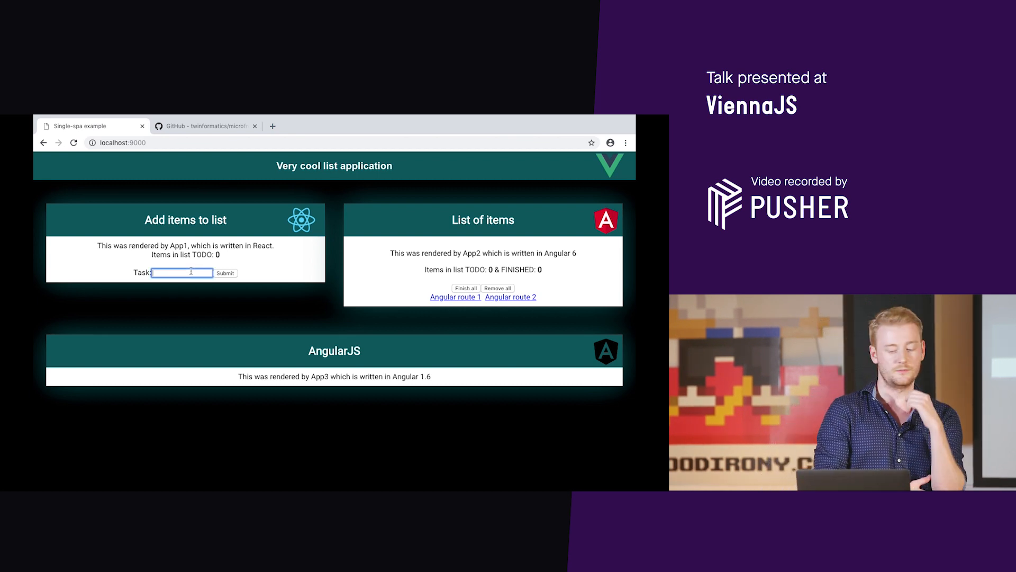
type("2")
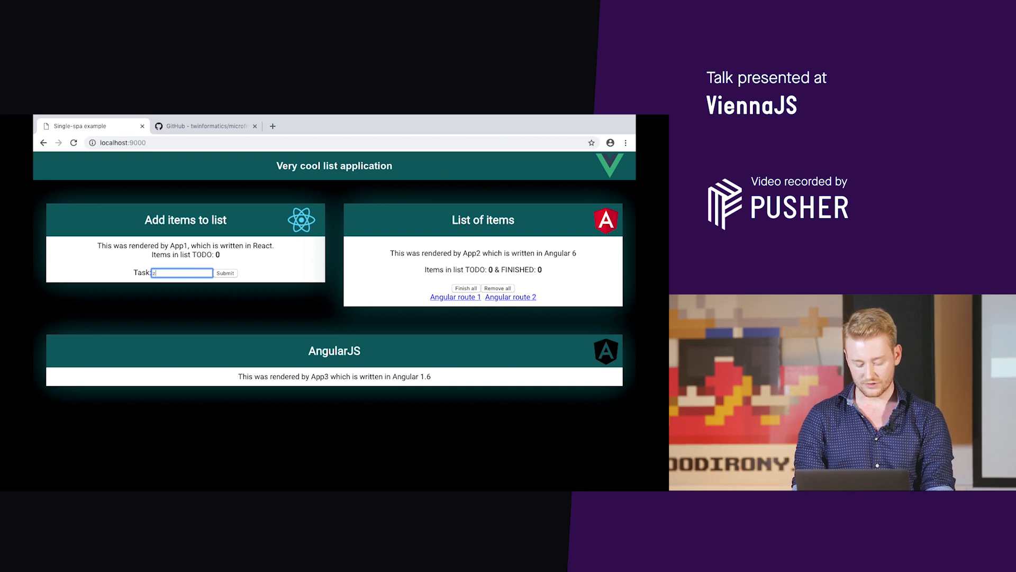
type("item 2")
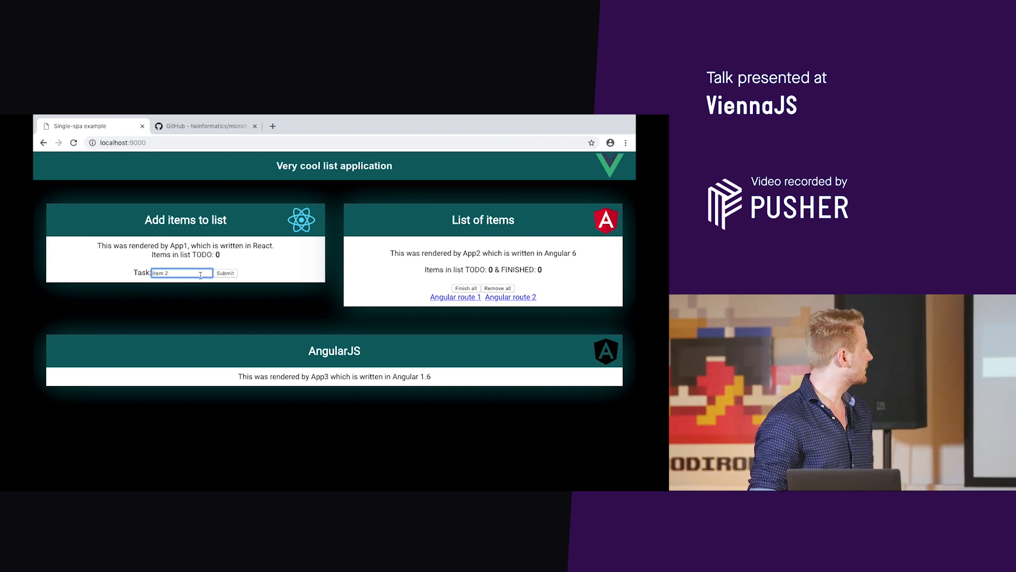
left_click(224, 273)
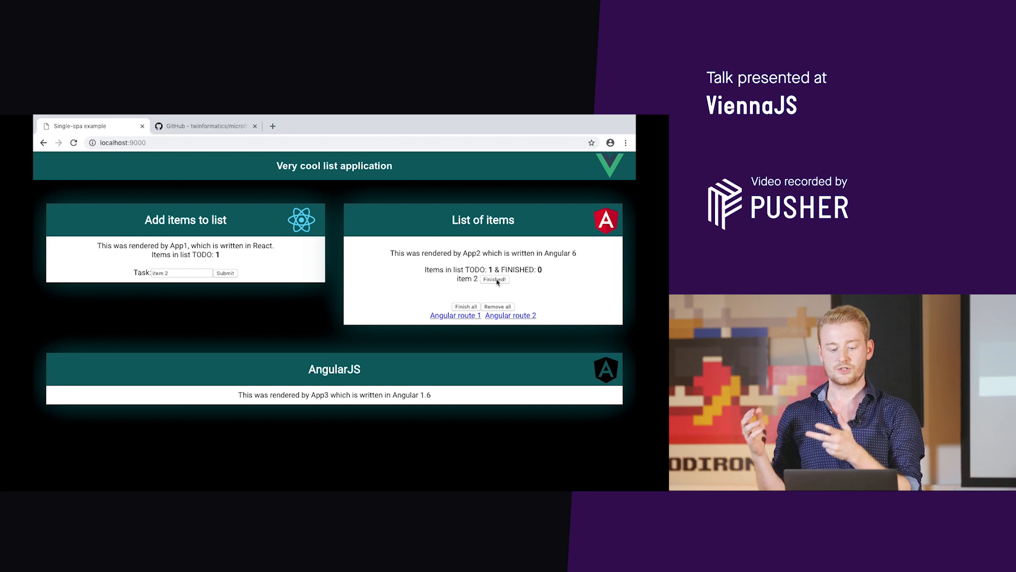
Step: Mark item 2 as finished and start adding further tasks
left_click(494, 279)
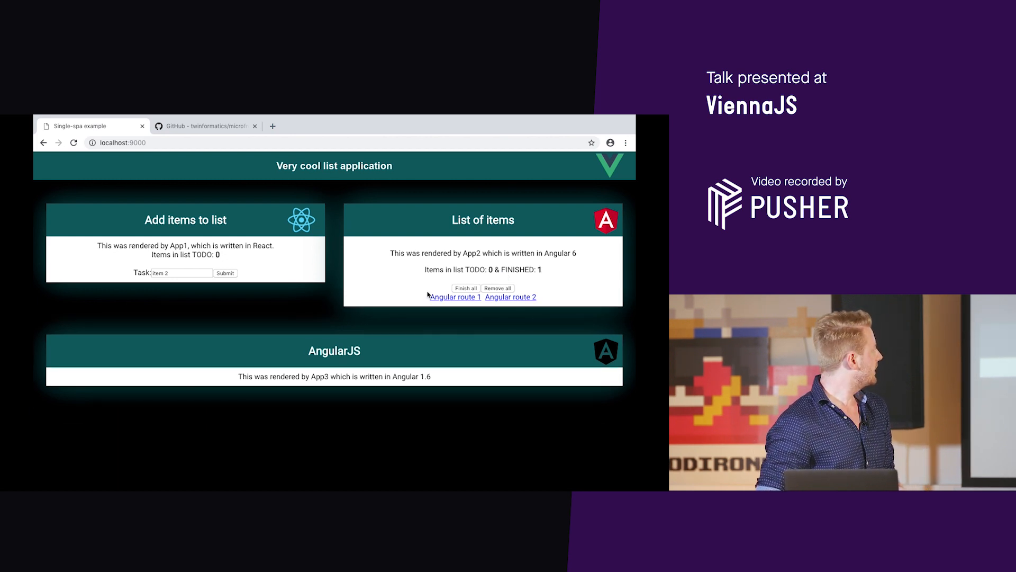
left_click(183, 273)
type("123")
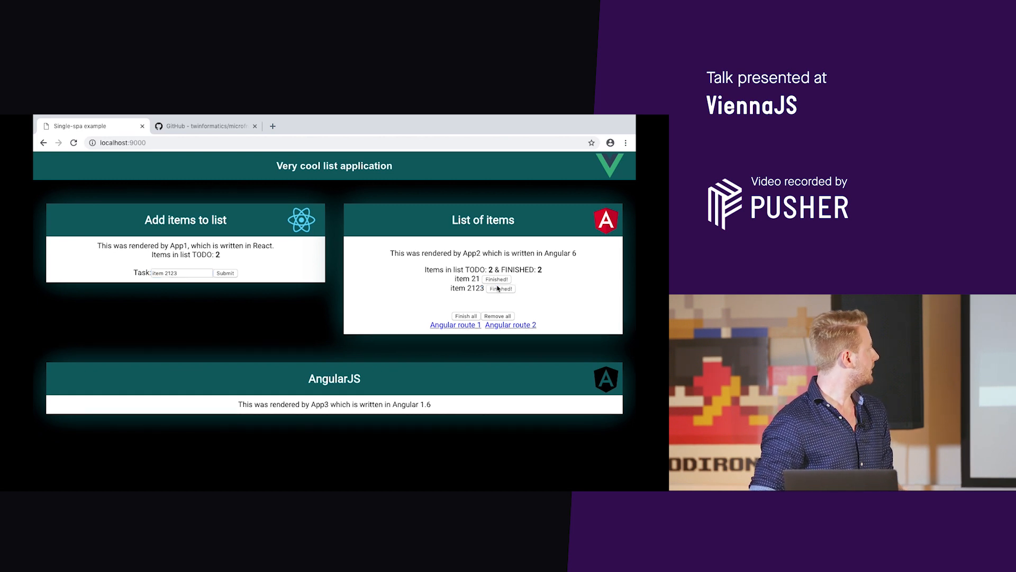
mouse_move(474, 328)
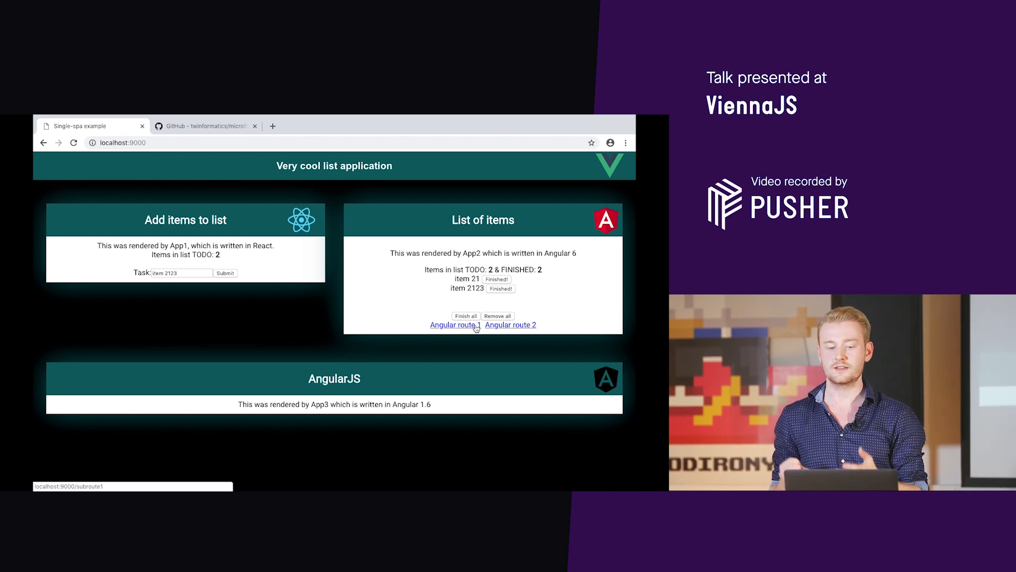
Step: Switch the Angular app to route 1, then to route 2
left_click(455, 325)
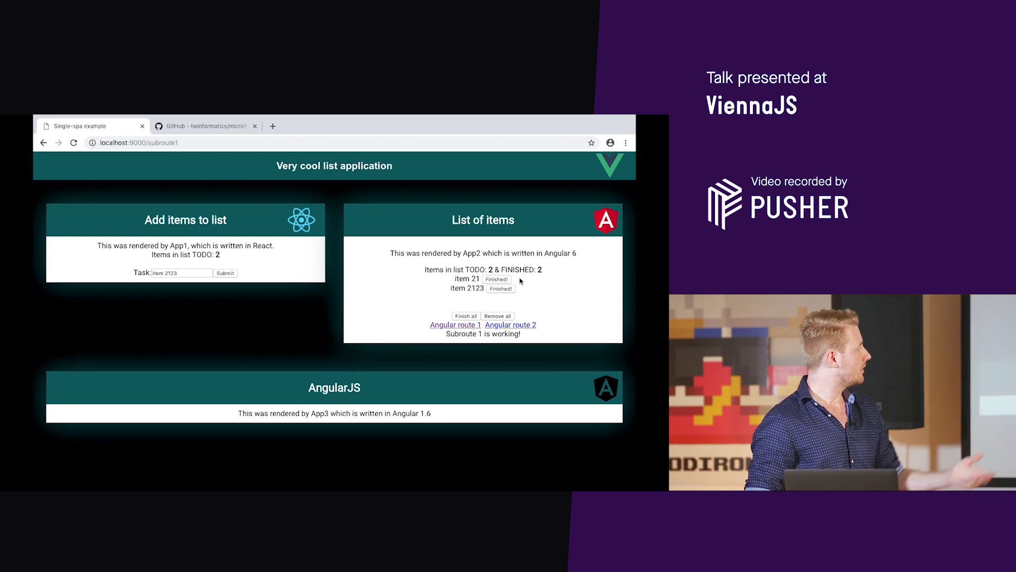
left_click(510, 325)
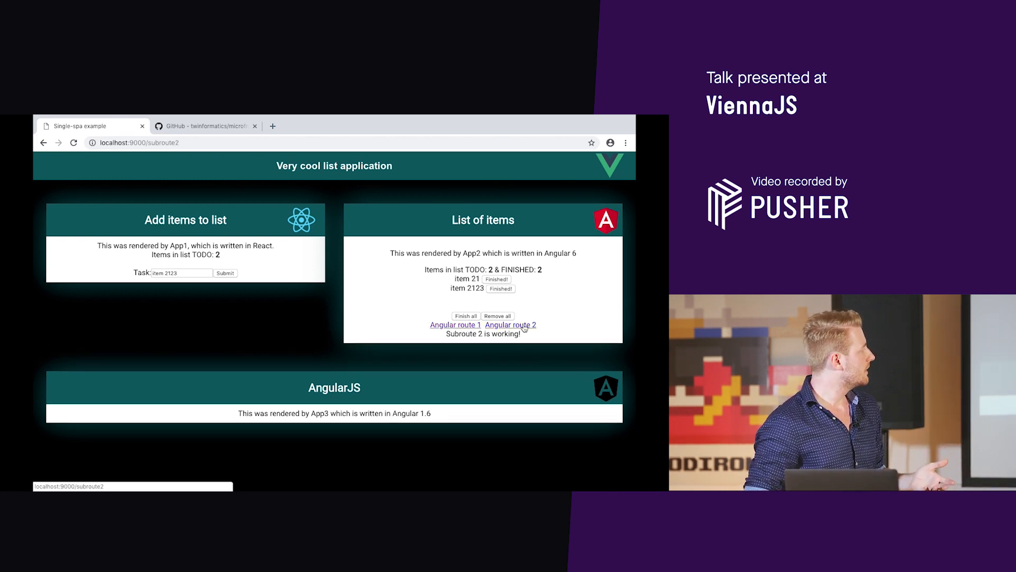